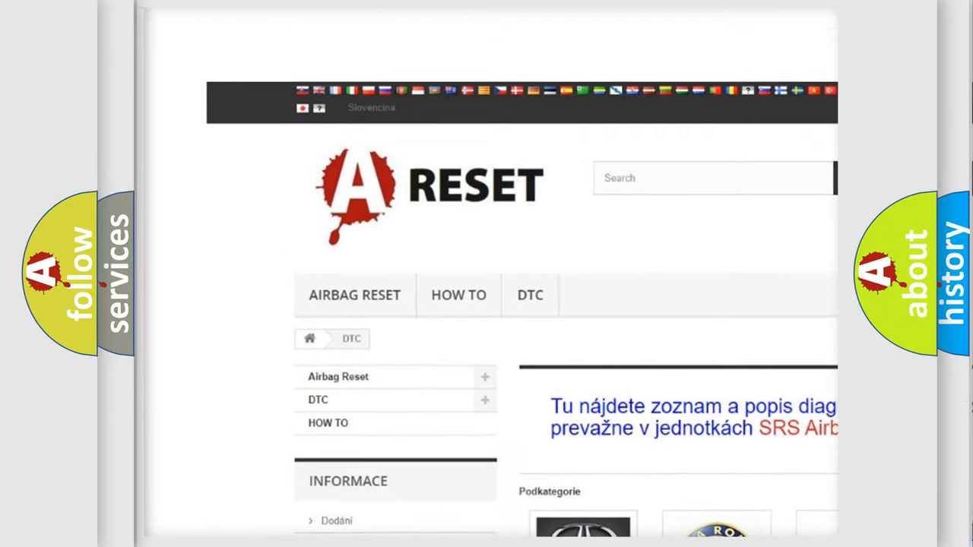
Step: Scroll the airbagreset.sk DTC brand grid and open the Chevrolet DTC code list
scroll("down", 3)
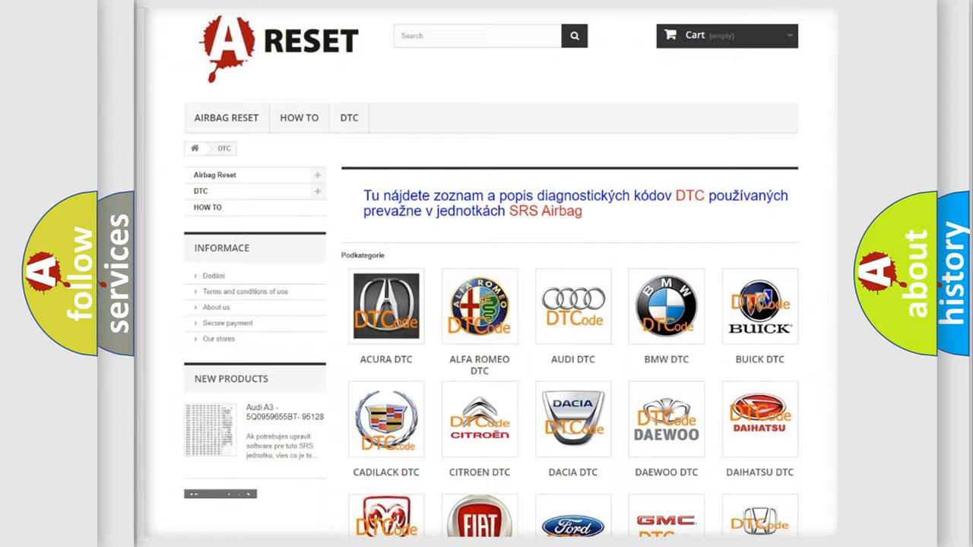
scroll("down", 3)
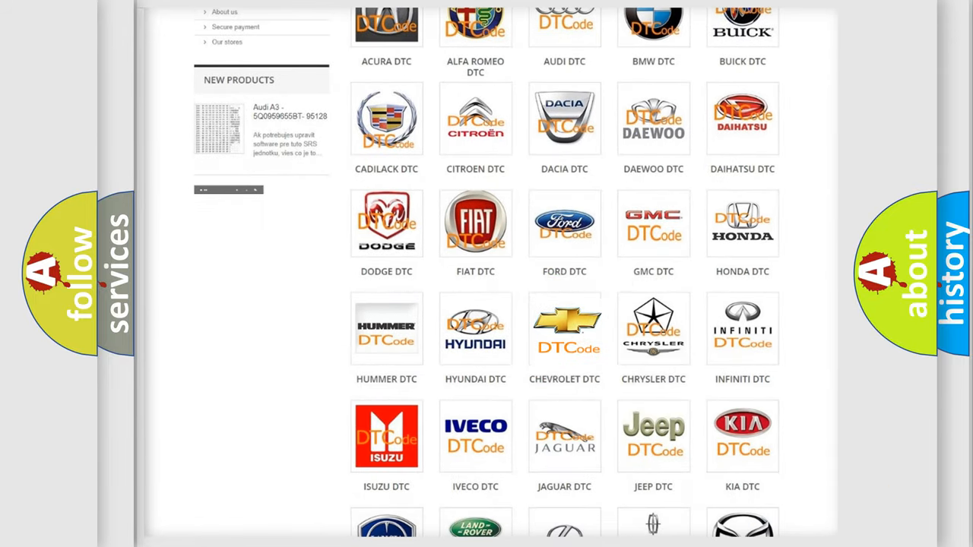
left_click(564, 328)
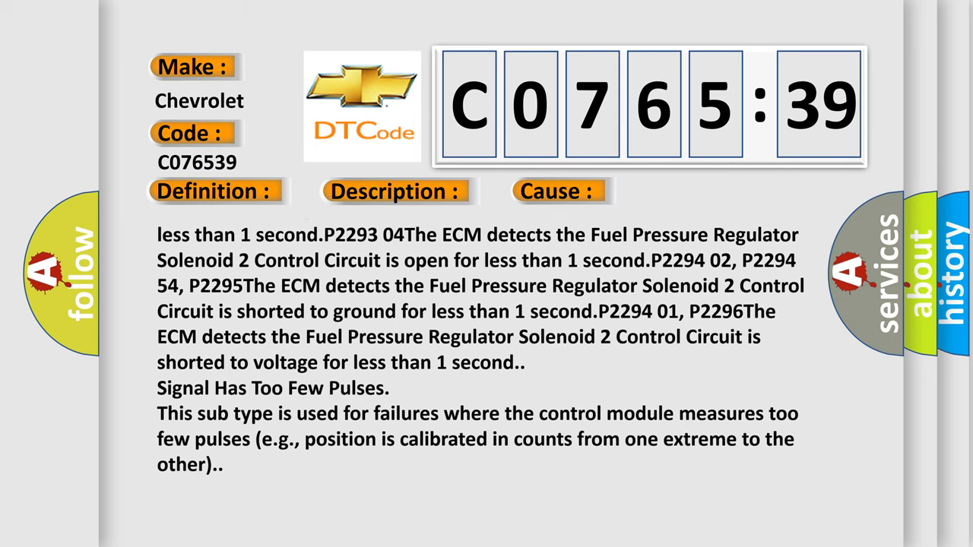
Step: Scroll the C076539 cause text down to the closing 'Signal Has Too Few Pulses' lines
scroll("down", 3)
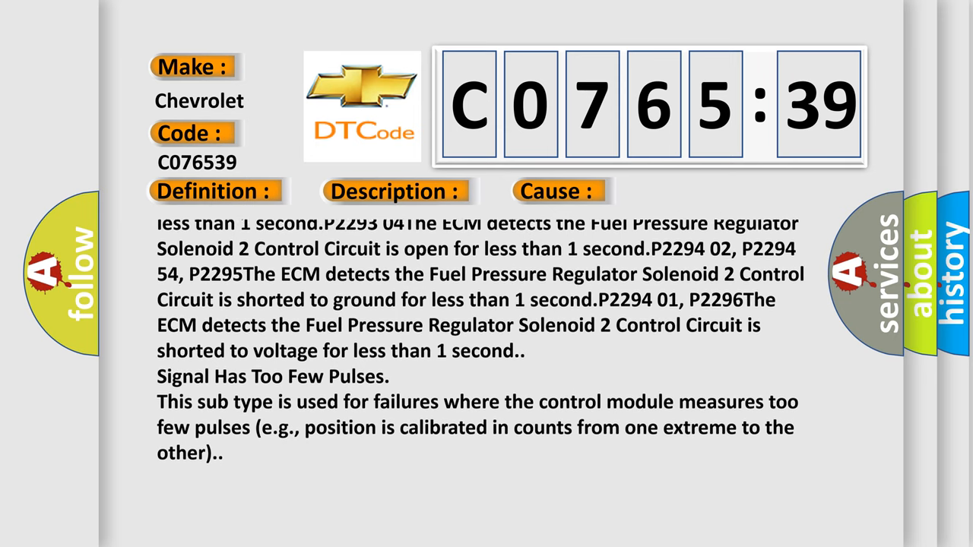
scroll("down", 3)
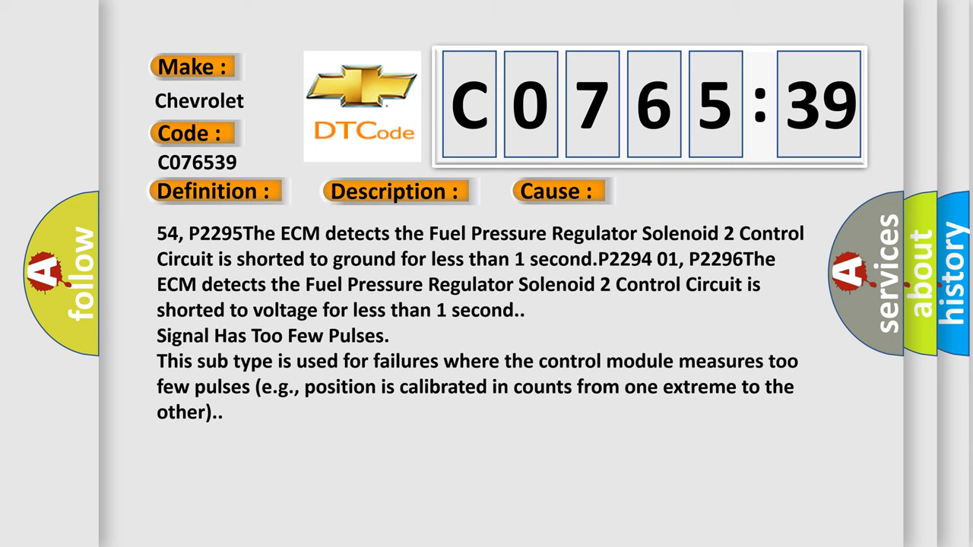
scroll("down", 3)
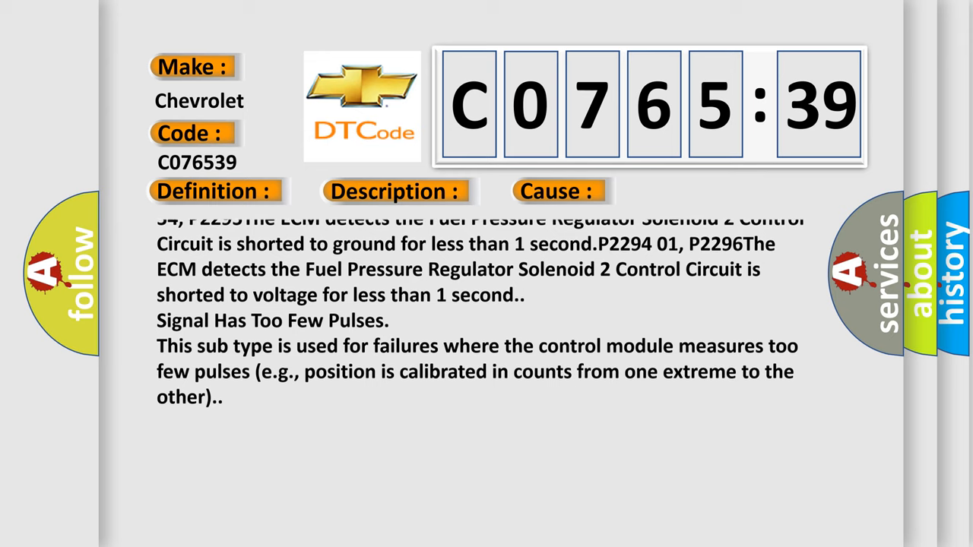
scroll("down", 3)
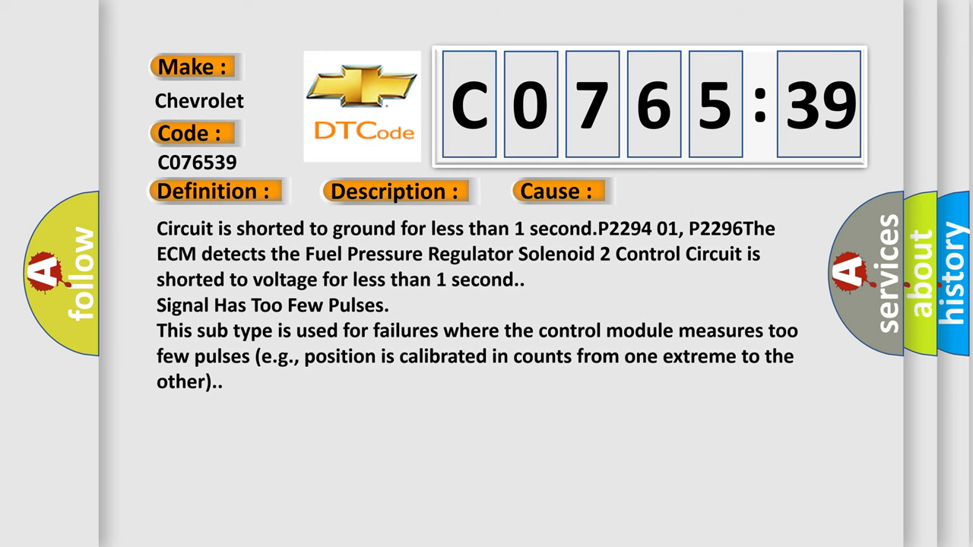
scroll("down", 3)
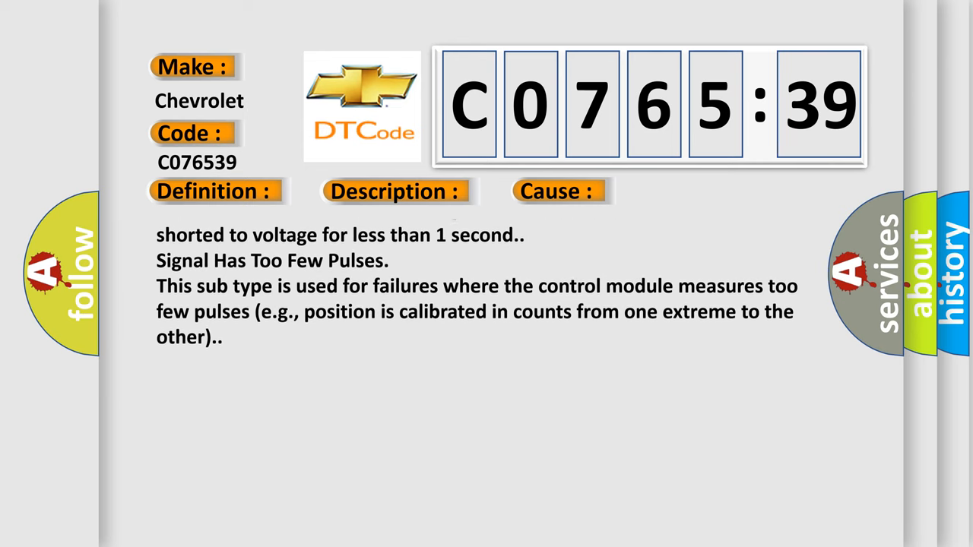
scroll("down", 3)
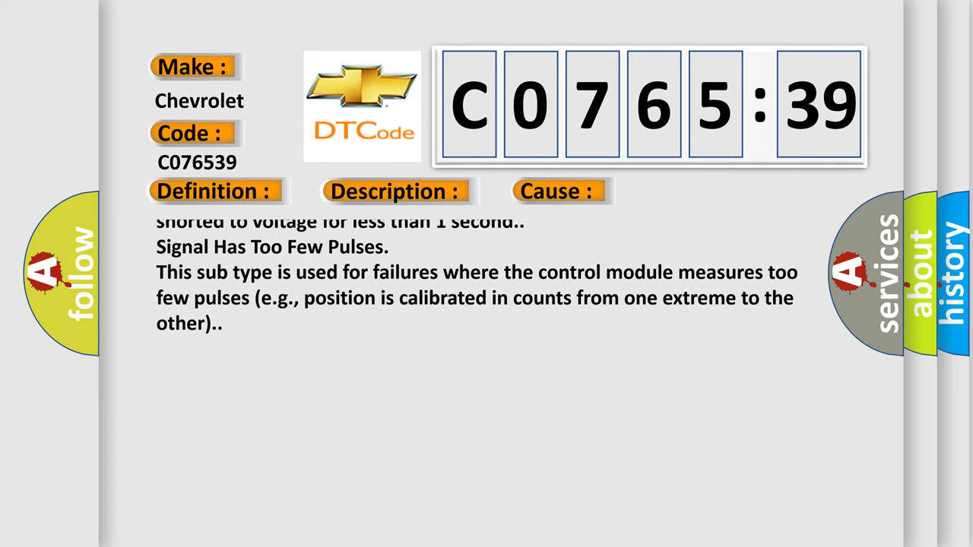